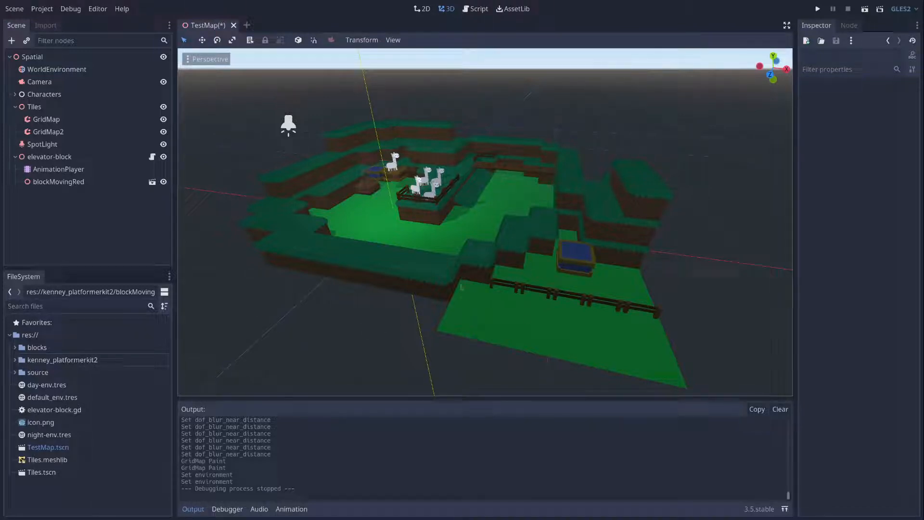
mouse_move(292, 330)
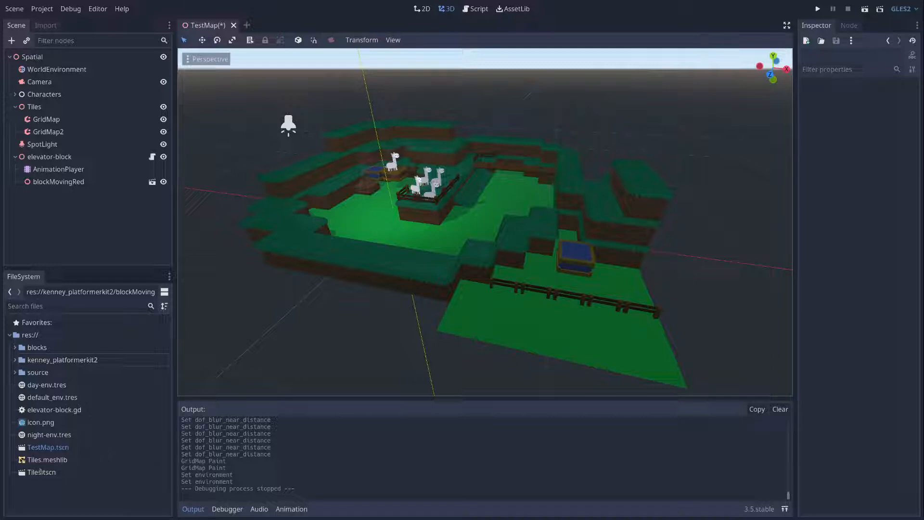
Preview the Tiles block scene, then return to the level.
double_click(40, 472)
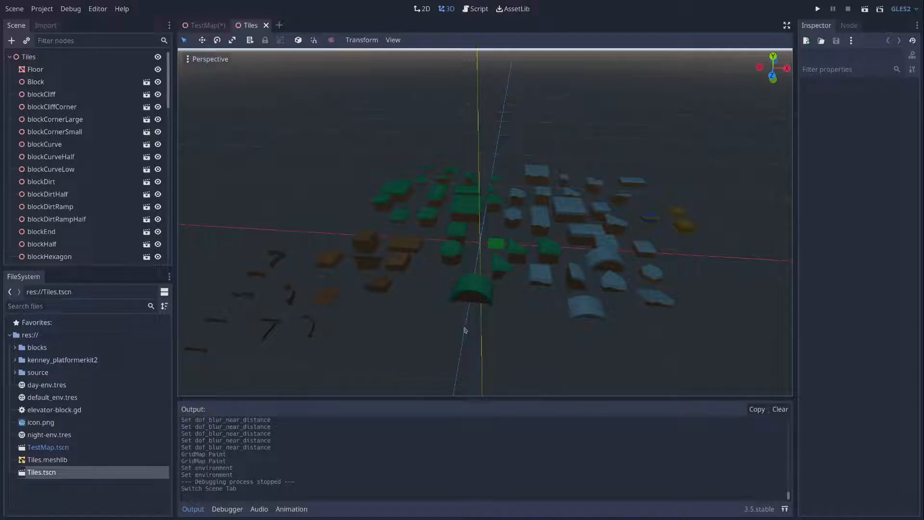
click(48, 459)
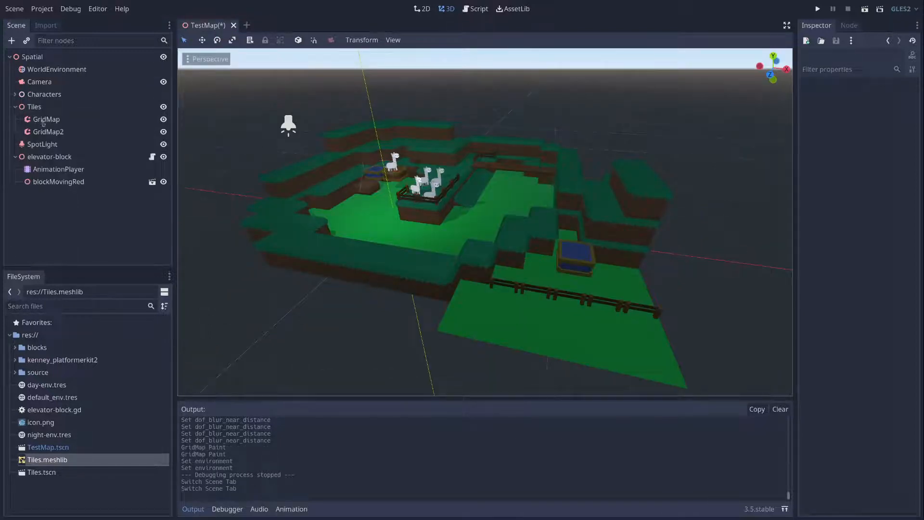
Select the GridMap node and choose blockSnow from the mesh palette for painting.
click(46, 120)
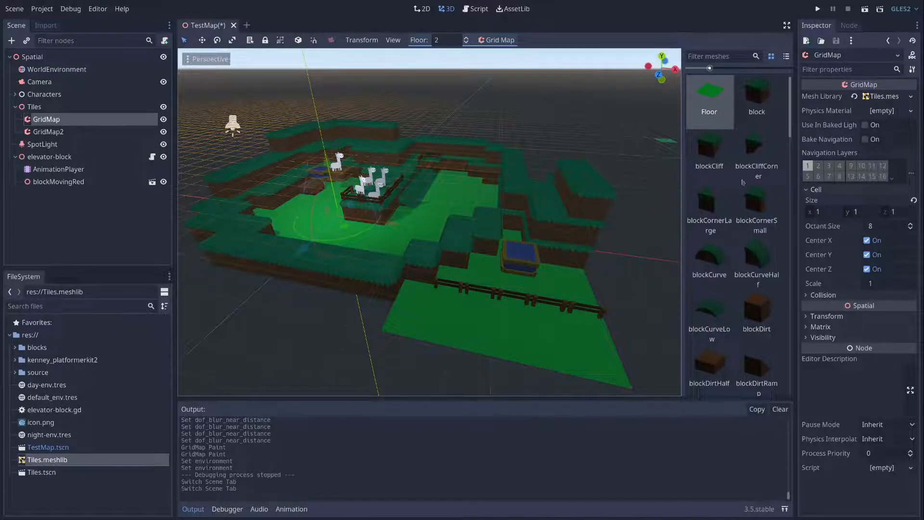
scroll(down, 3)
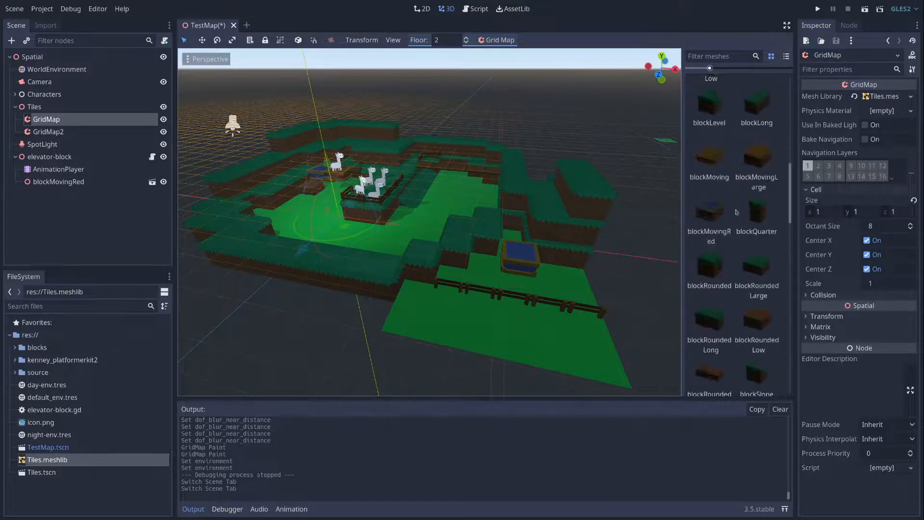
scroll(down, 3)
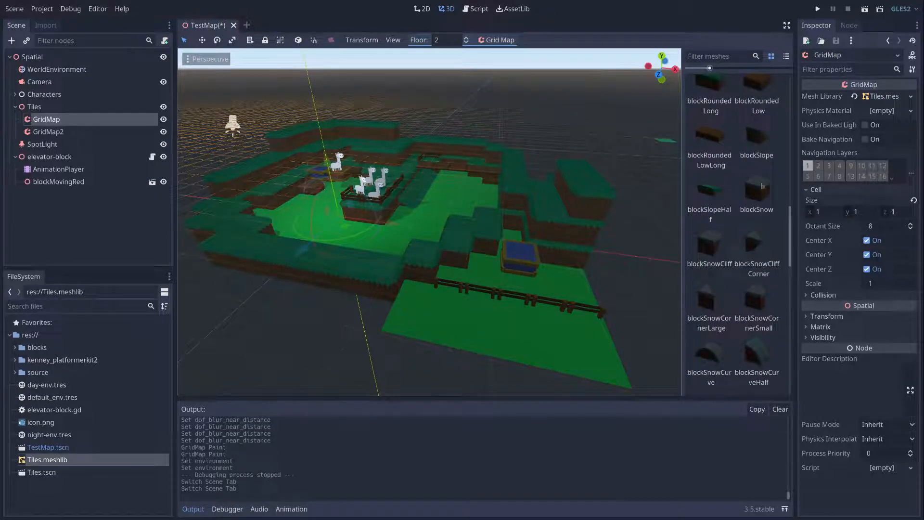
click(757, 192)
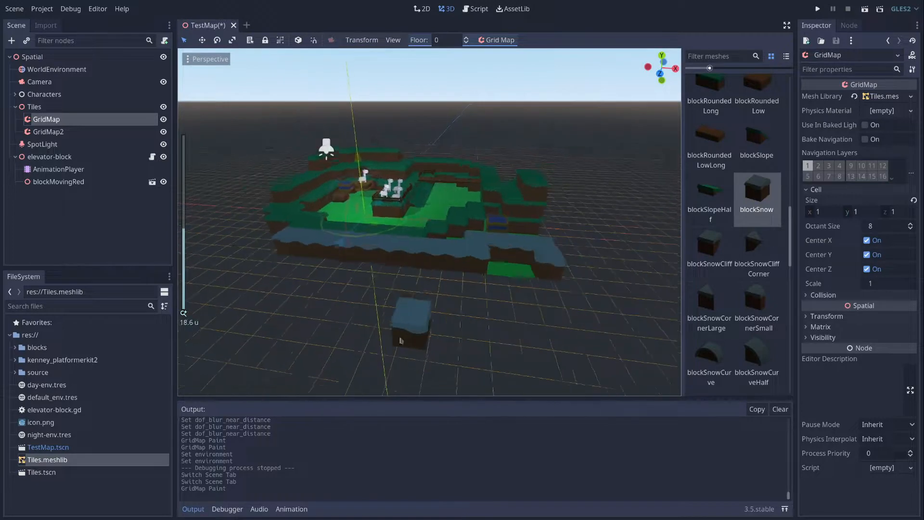
Widen the snow terrace on floor 0 and paint a raised snow tier on floors 1 and 2.
scroll(down, 3)
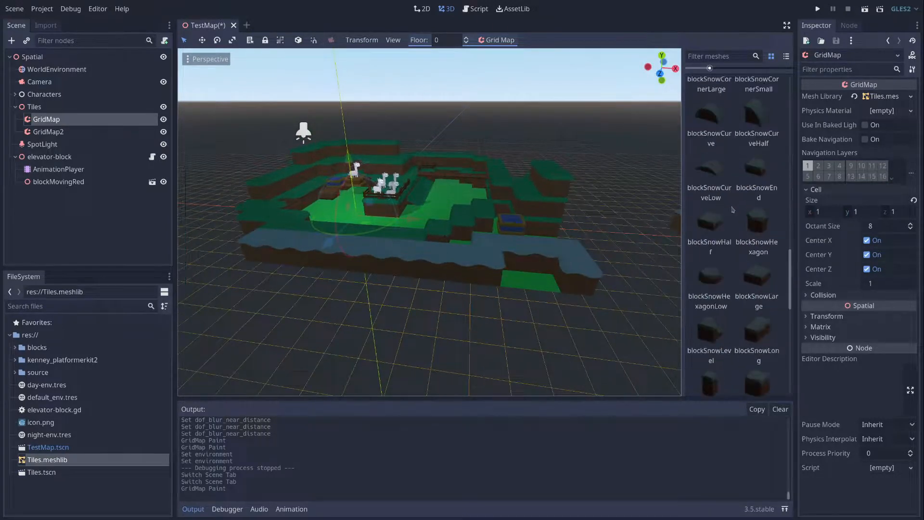
scroll(up, 3)
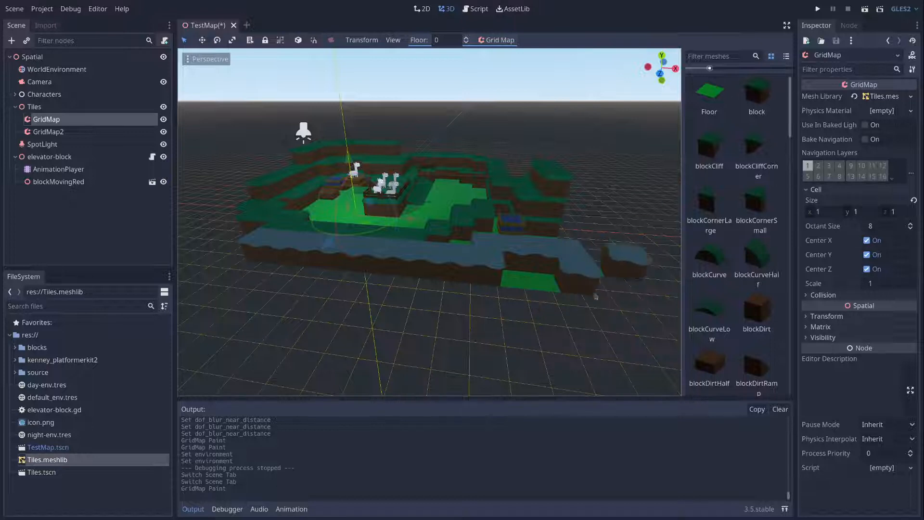
click(466, 40)
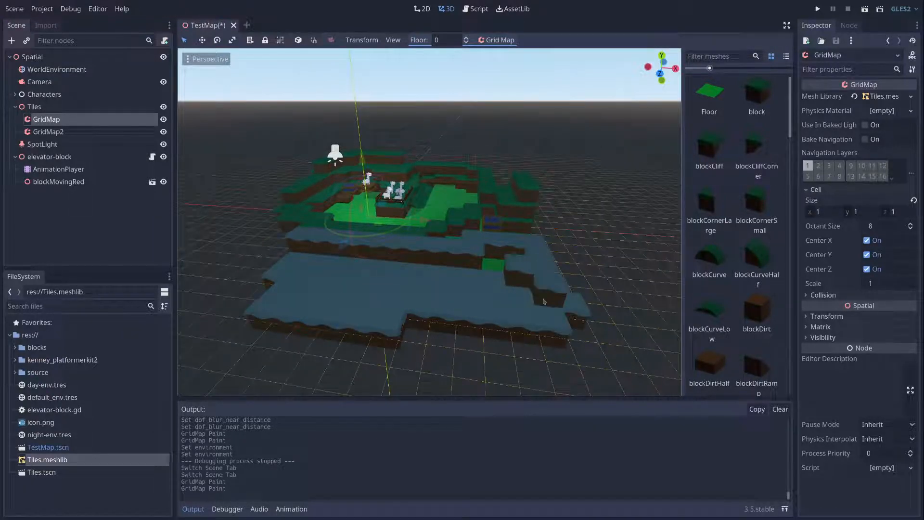
click(465, 40)
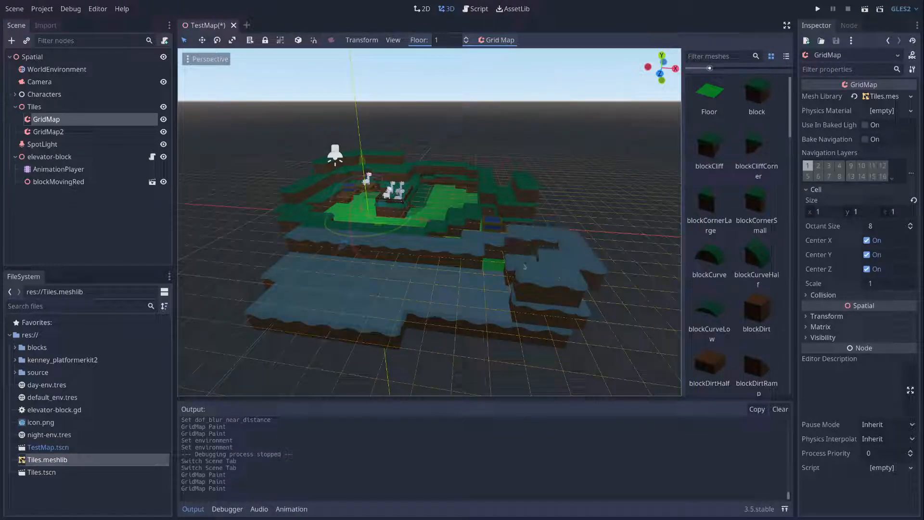
click(466, 40)
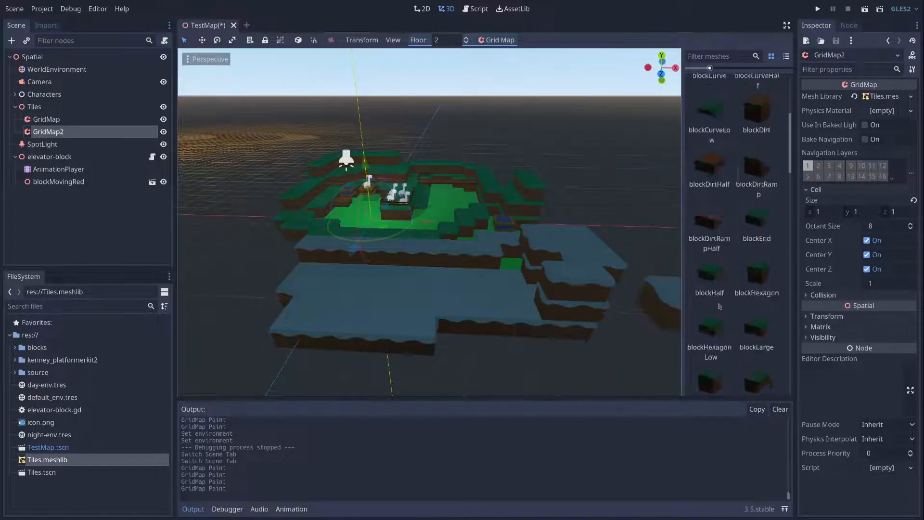
Choose the fence mesh in GridMap2 and paint fence rows across the lower and upper snow terraces.
scroll(down, 3)
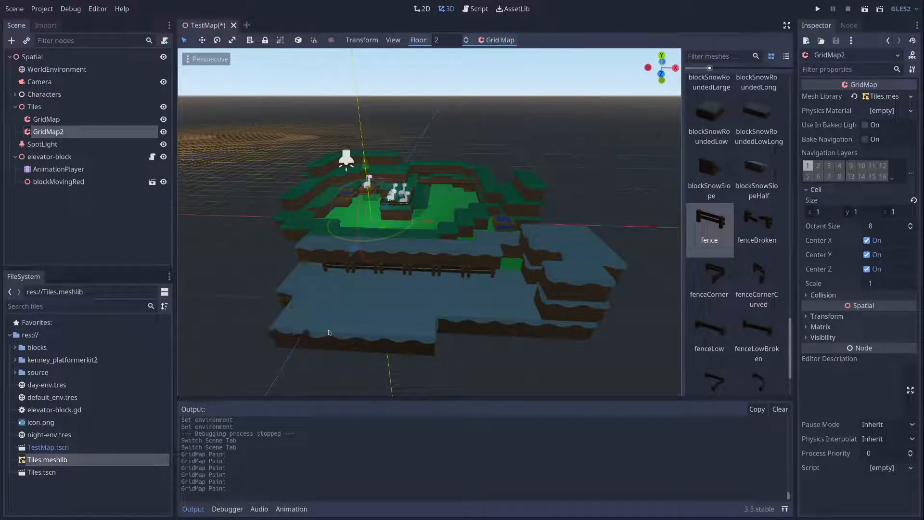
click(306, 306)
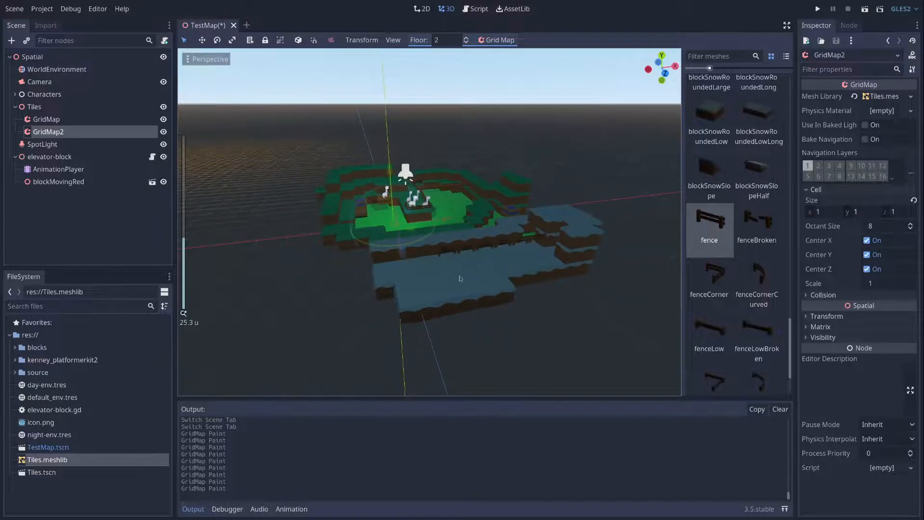
click(447, 40)
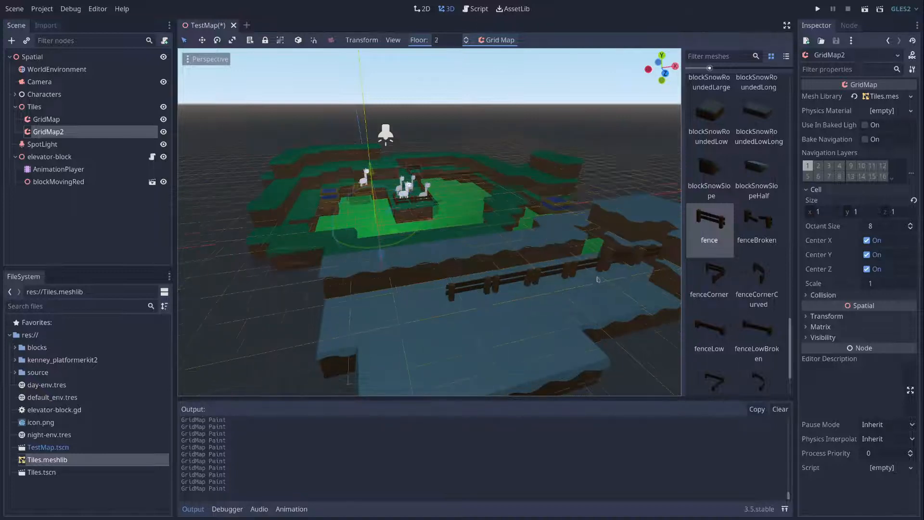
click(446, 40)
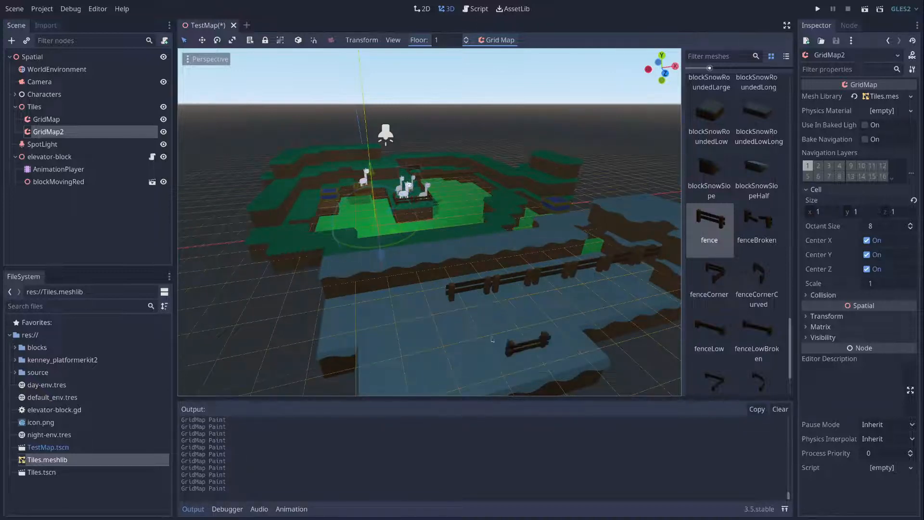
click(465, 39)
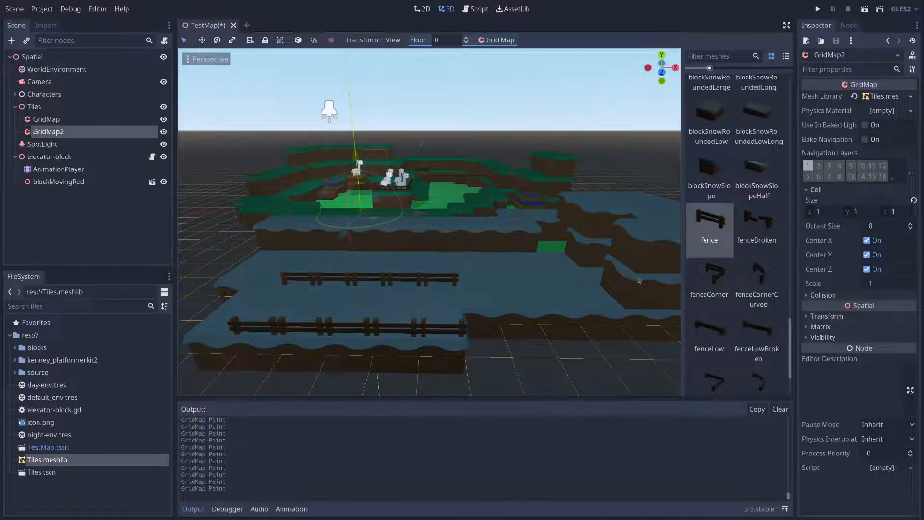
Paint fenceBroken into the upper row, place a fenceCorner by the pen, and open cutout_character.gd.
click(757, 225)
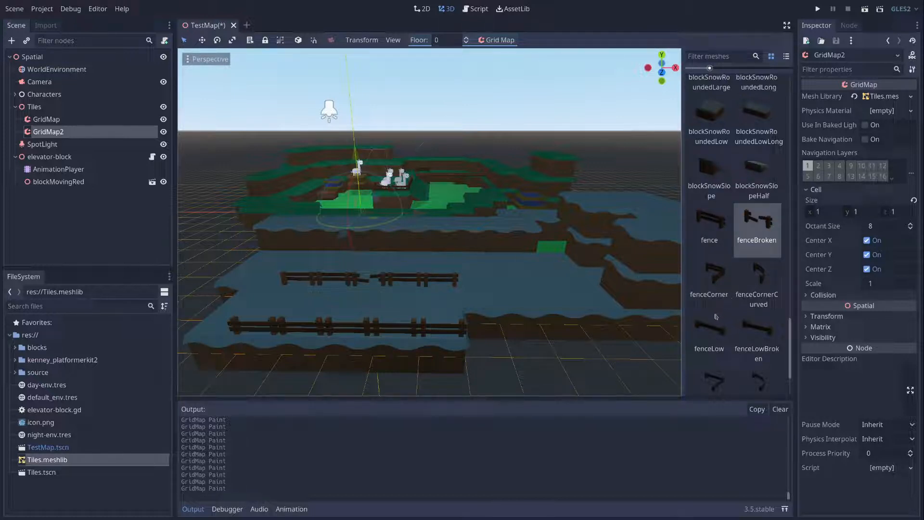
click(710, 282)
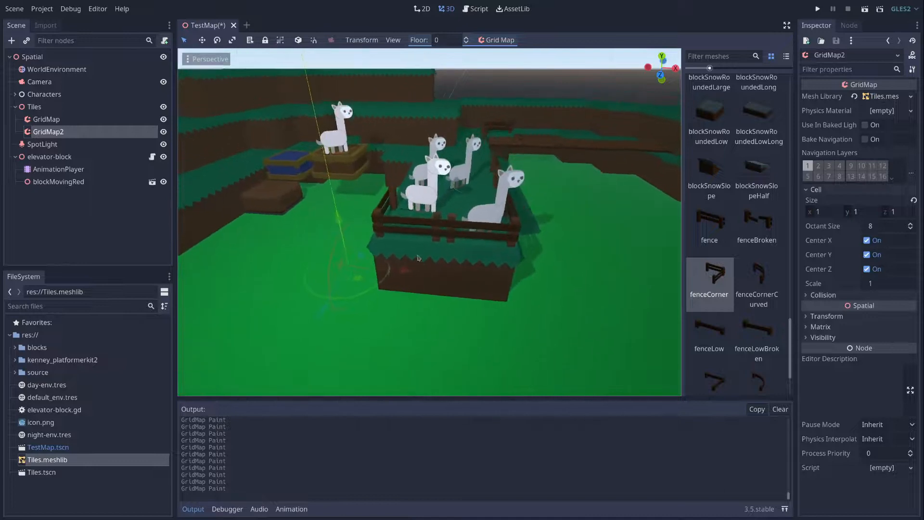
click(458, 39)
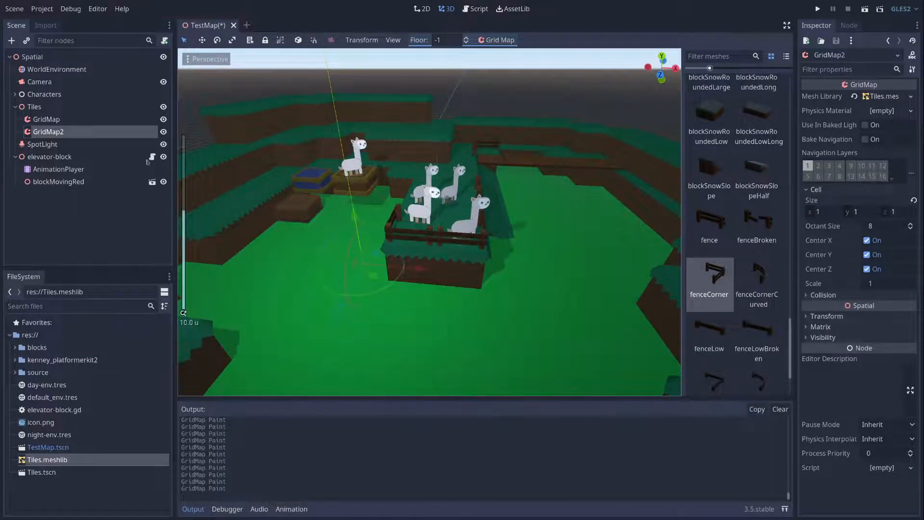
click(474, 8)
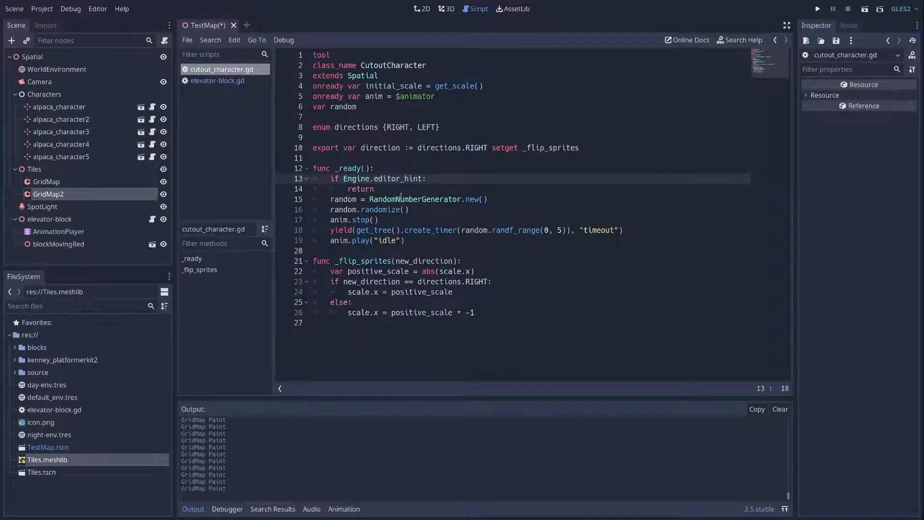
Return from the script editor to the 3D view of the fenced alpaca pen.
click(332, 179)
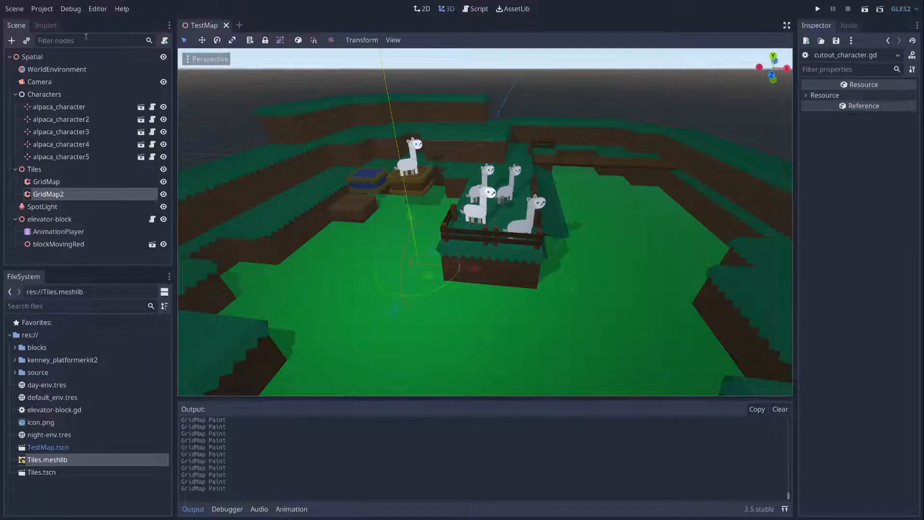
Select blockMovingRed and the elevator-block AnimationPlayer to show its translation track.
click(41, 9)
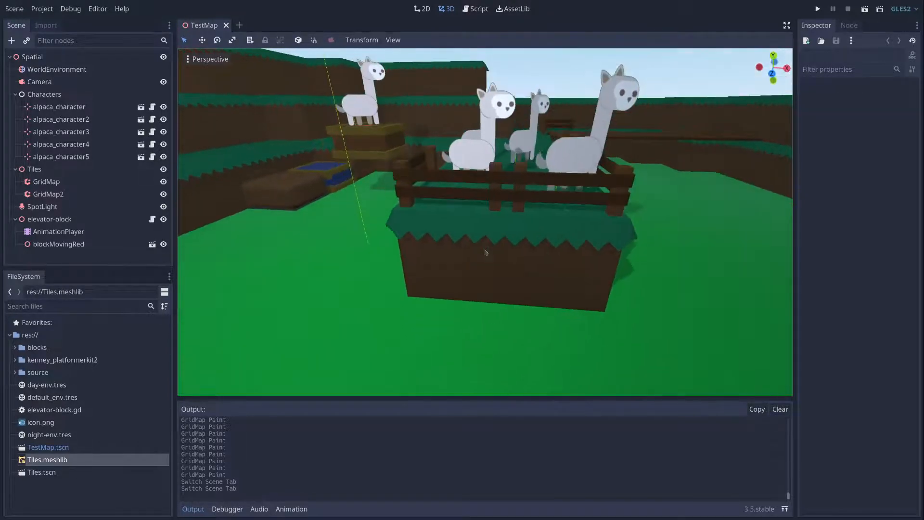
scroll(down, 3)
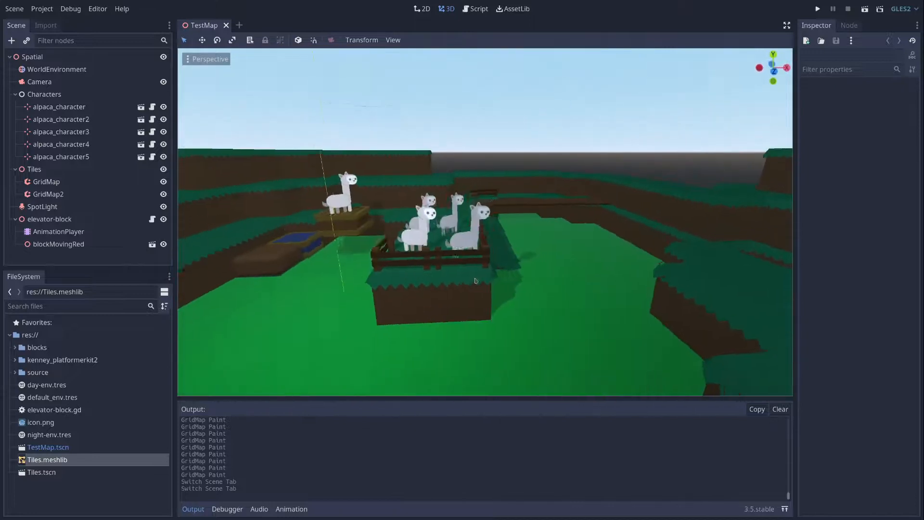
click(59, 244)
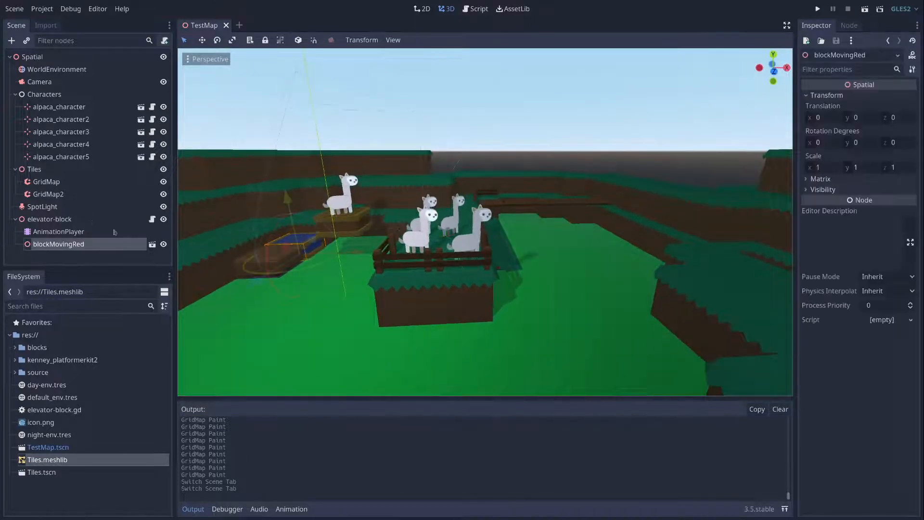
click(59, 231)
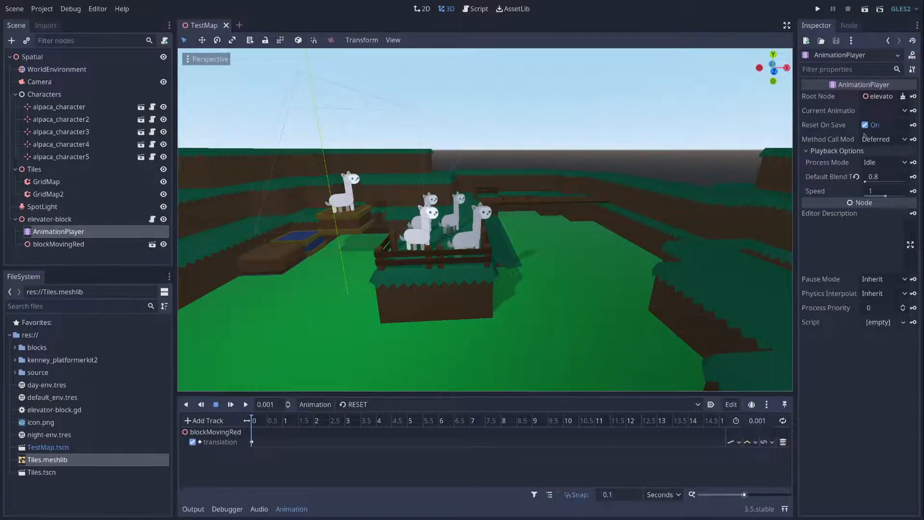